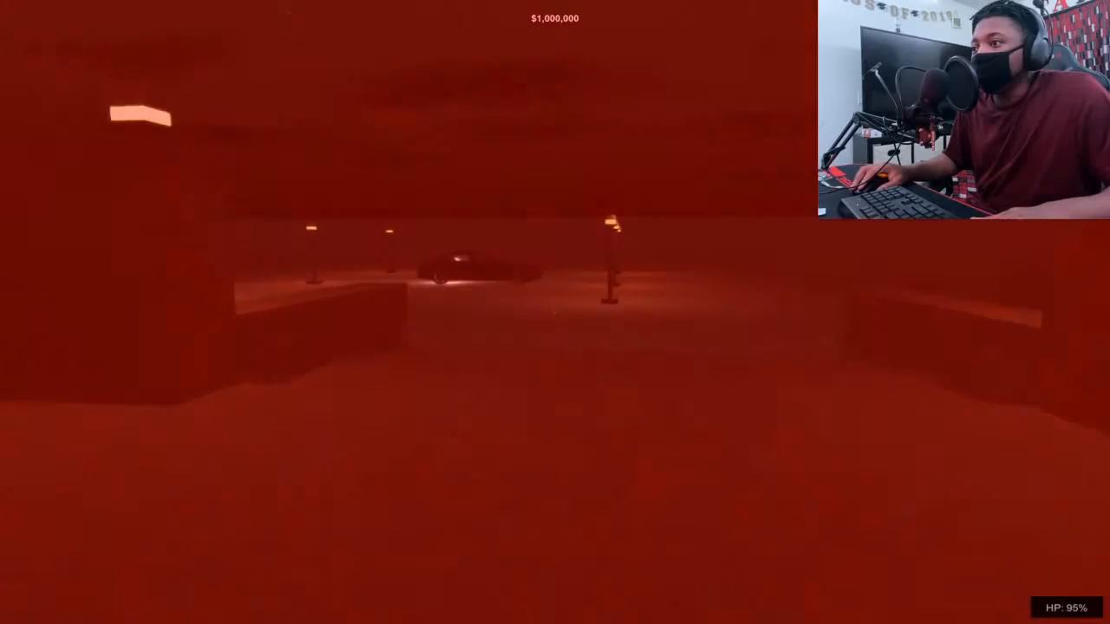
# Pause the heist and quit Sneak Thief to the Windows desktop
pyautogui.press('Escape')
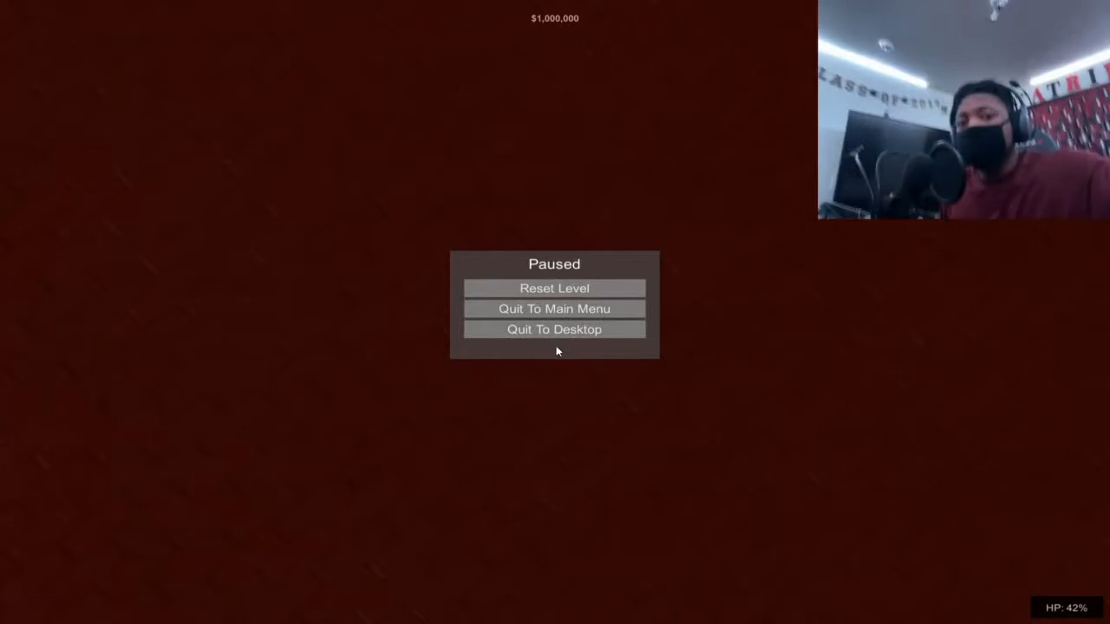
pyautogui.click(555, 288)
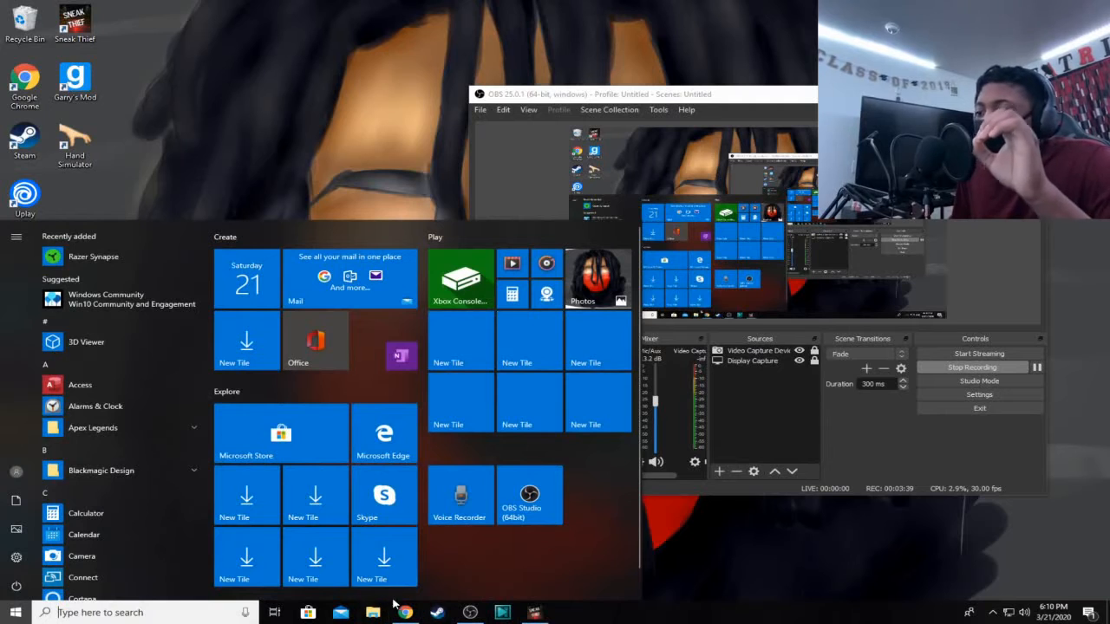
# Bring the Sneak Thief window back on screen from the desktop
pyautogui.click(404, 612)
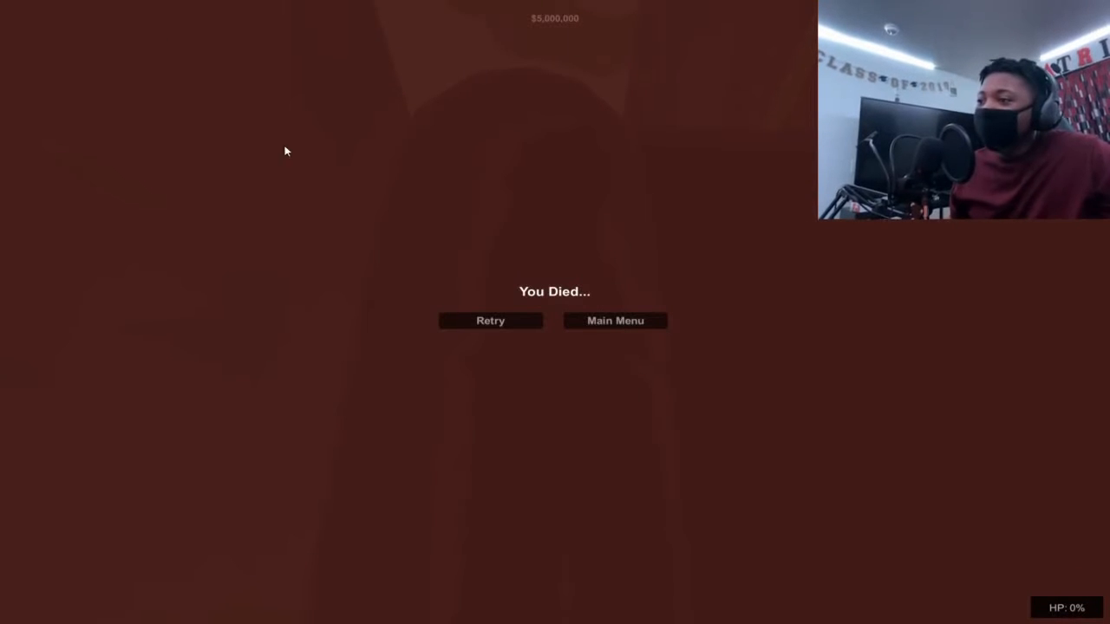
# Play on stealing briefcases, then retry after dying with $6,000,000 collected
pyautogui.click(489, 319)
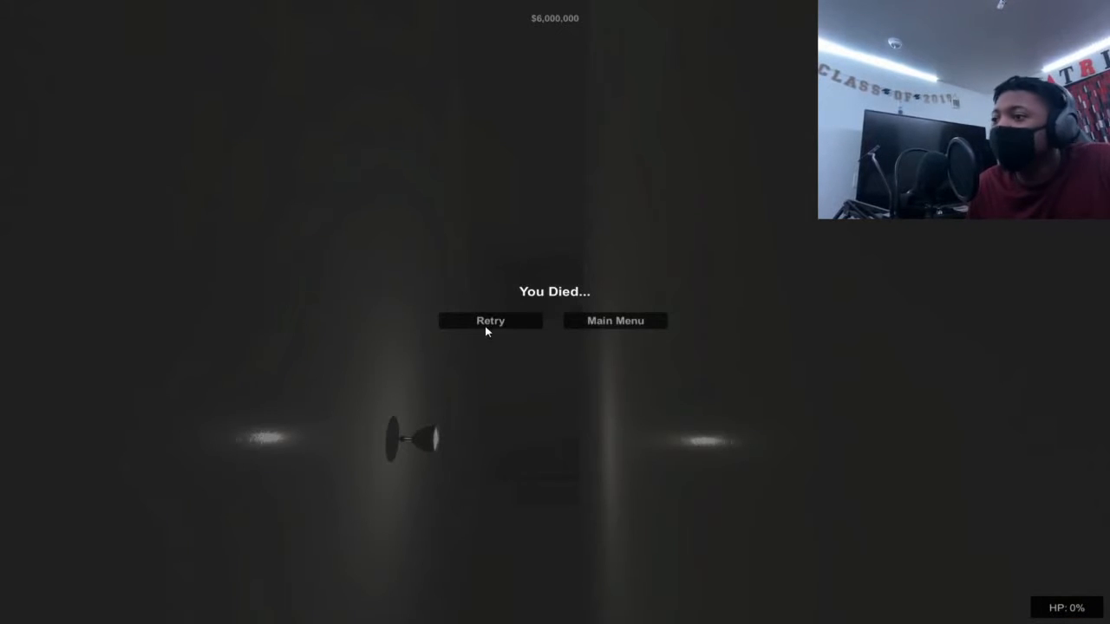
pyautogui.click(489, 321)
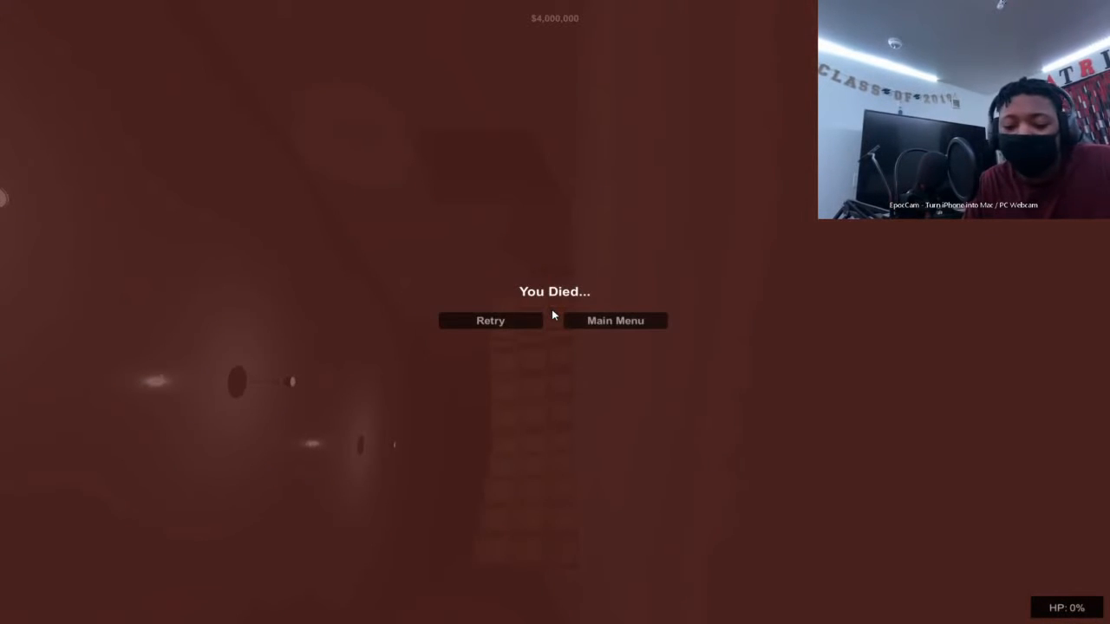
# Retry after dying at $4,000,000, respawning in the corridor at full health
pyautogui.click(489, 319)
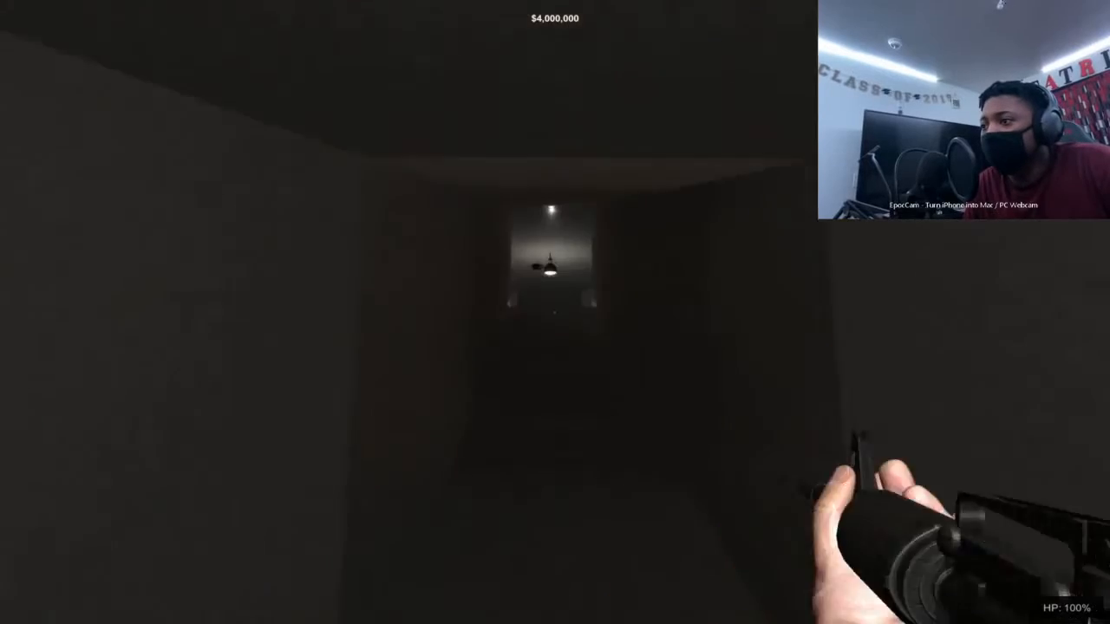